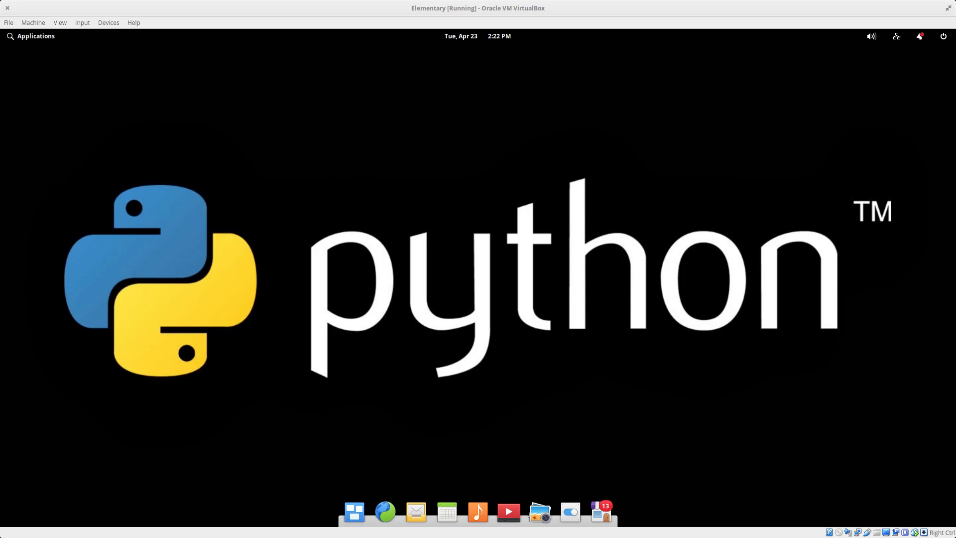
{"action": "mouse_move", "coordinate": [50, 61]}
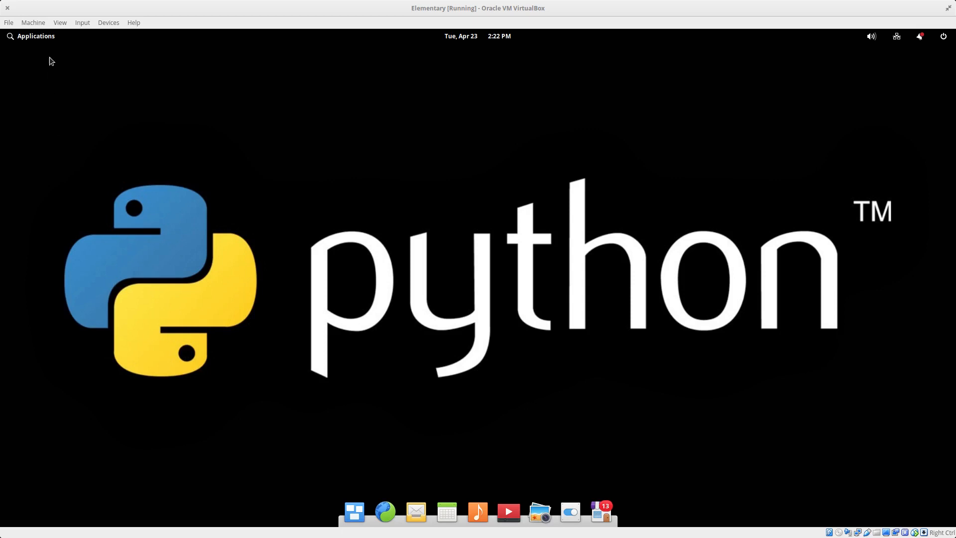
Step: Launch Terminal from the Applications menu
{"action": "left_click", "coordinate": [31, 36]}
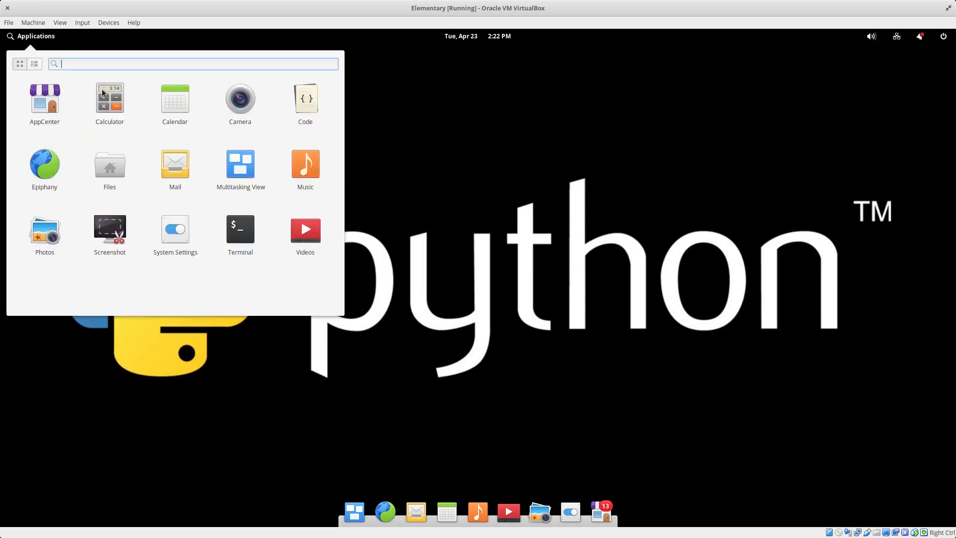
{"action": "mouse_move", "coordinate": [61, 219]}
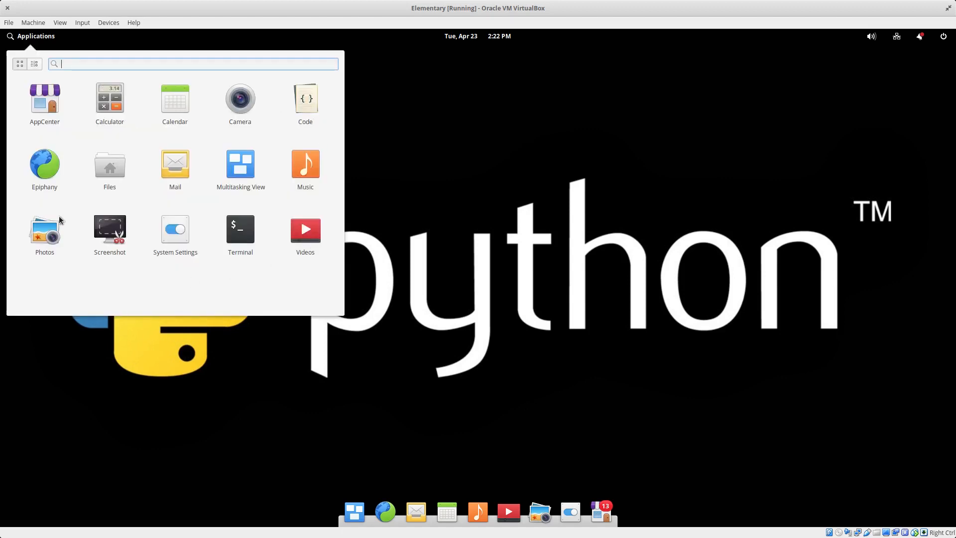
{"action": "mouse_move", "coordinate": [72, 210]}
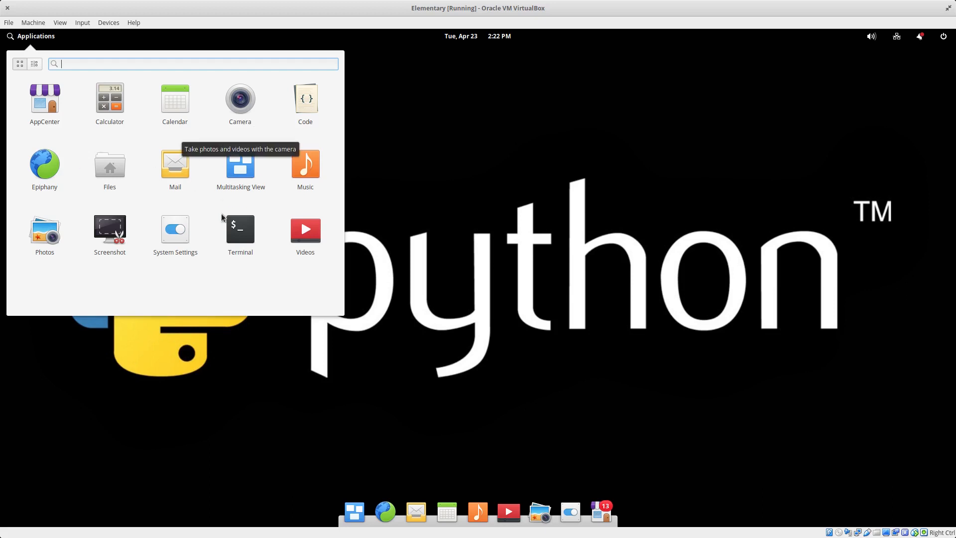
{"action": "left_click", "coordinate": [240, 235]}
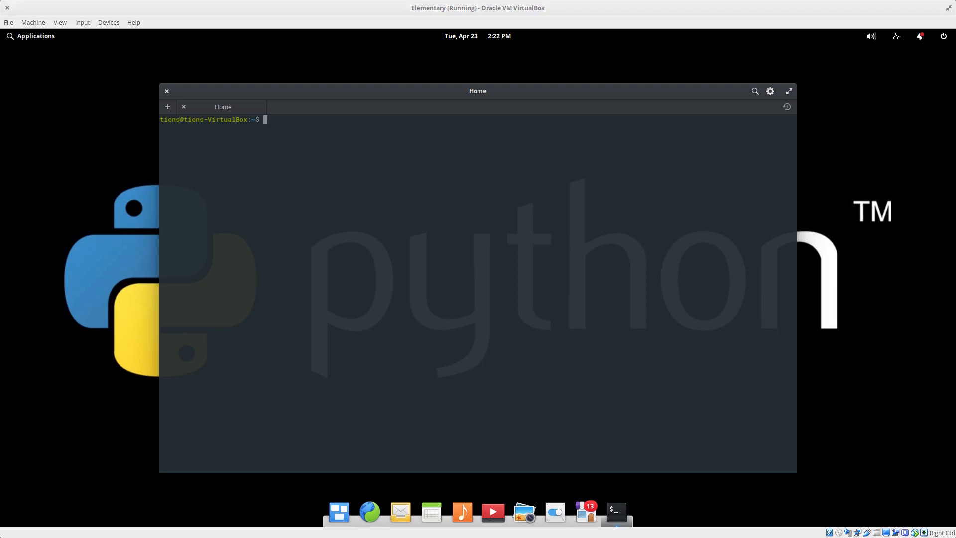
Step: Run 'pip3 install --user pyqt5', which fails because pip3 is not found
{"action": "type", "text": "pi"}
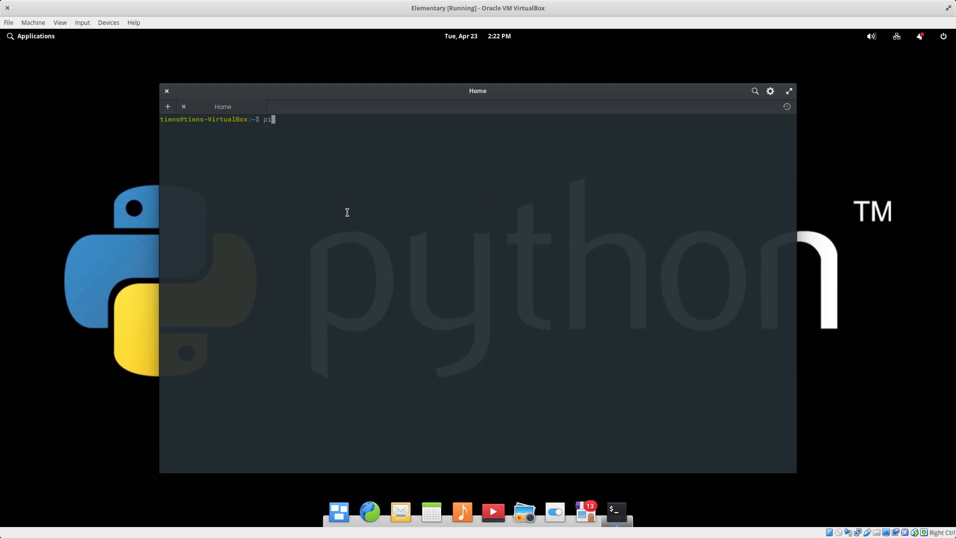
{"action": "key", "text": "BackSpace"}
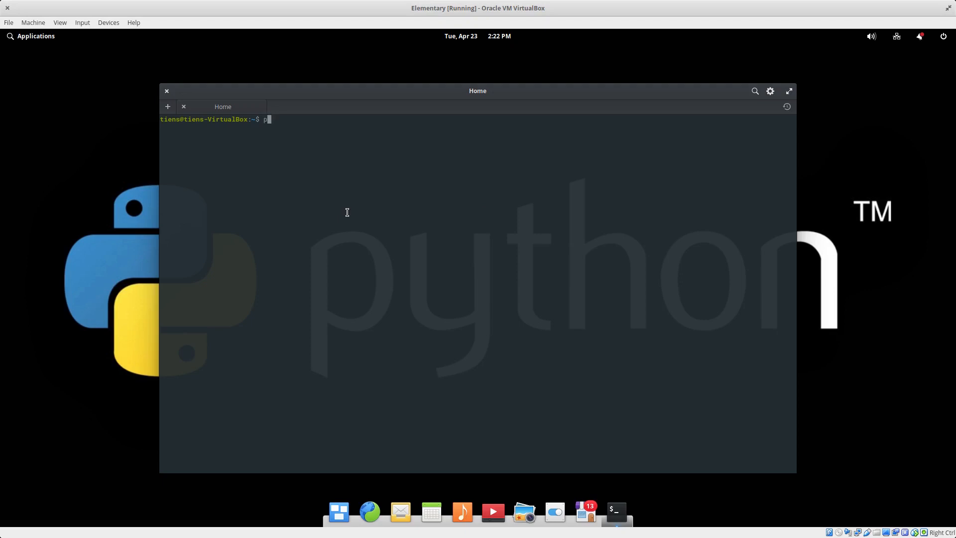
{"action": "type", "text": "ip3 install"}
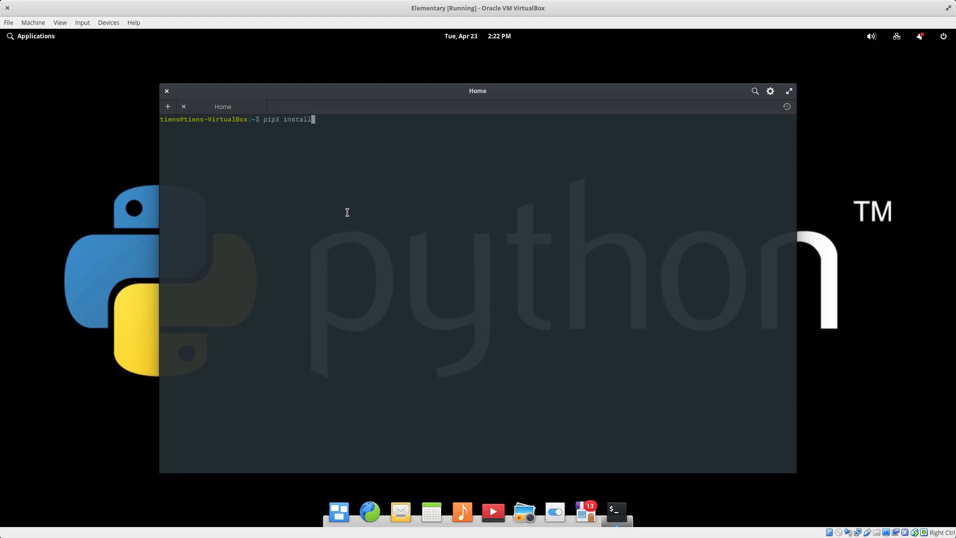
{"action": "type", "text": "--user"}
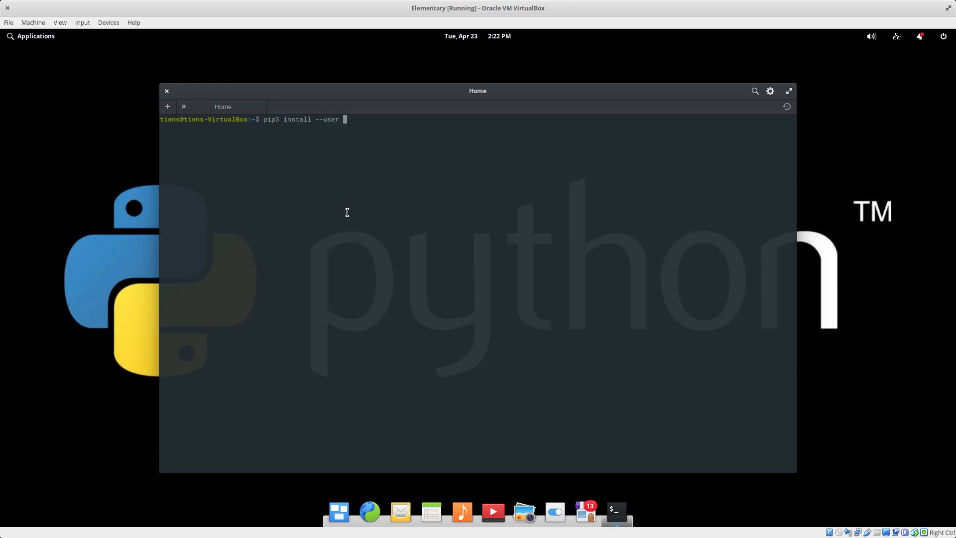
{"action": "type", "text": "pyqt5"}
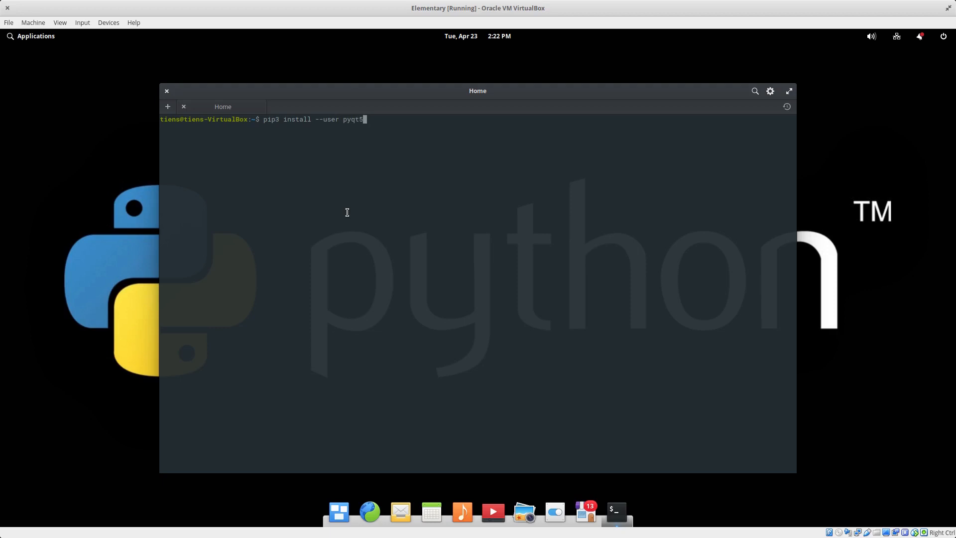
{"action": "key", "text": "Return"}
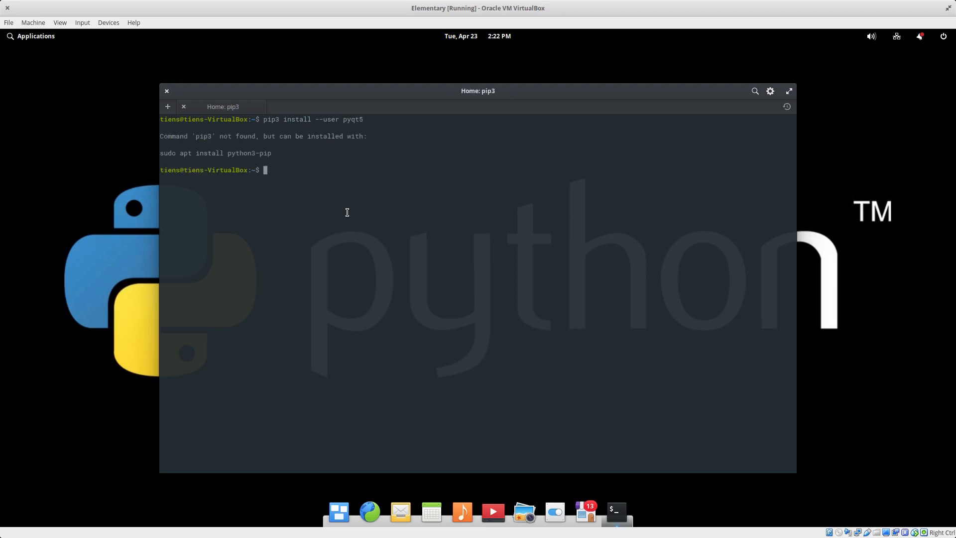
{"action": "mouse_move", "coordinate": [359, 173]}
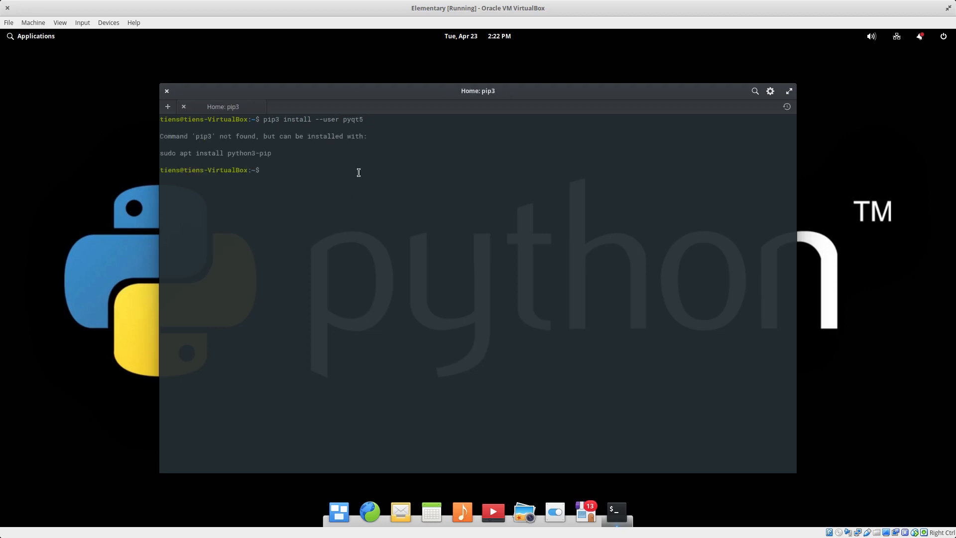
Step: Run 'sudo apt install python3-pip' and authorize it with the sudo password
{"action": "type", "text": "sudo"}
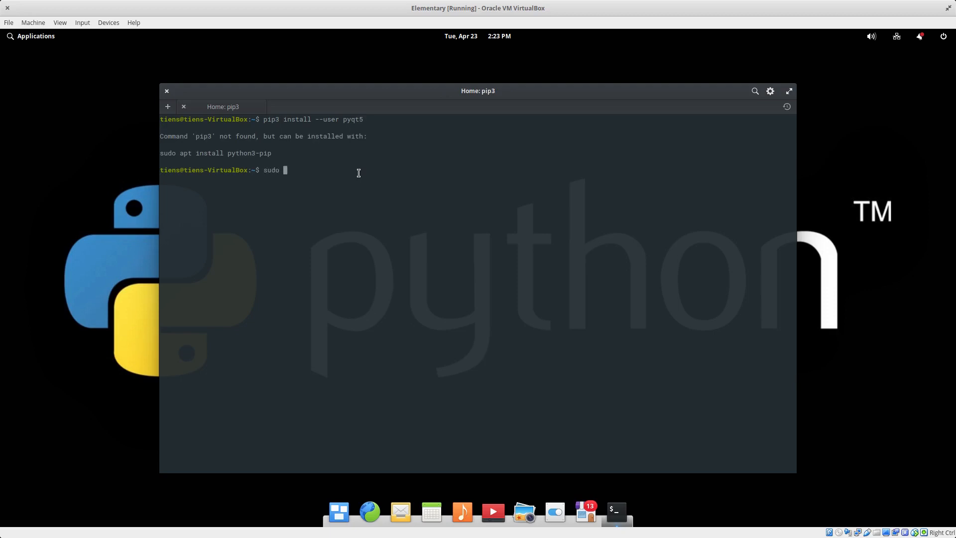
{"action": "type", "text": "apt install"}
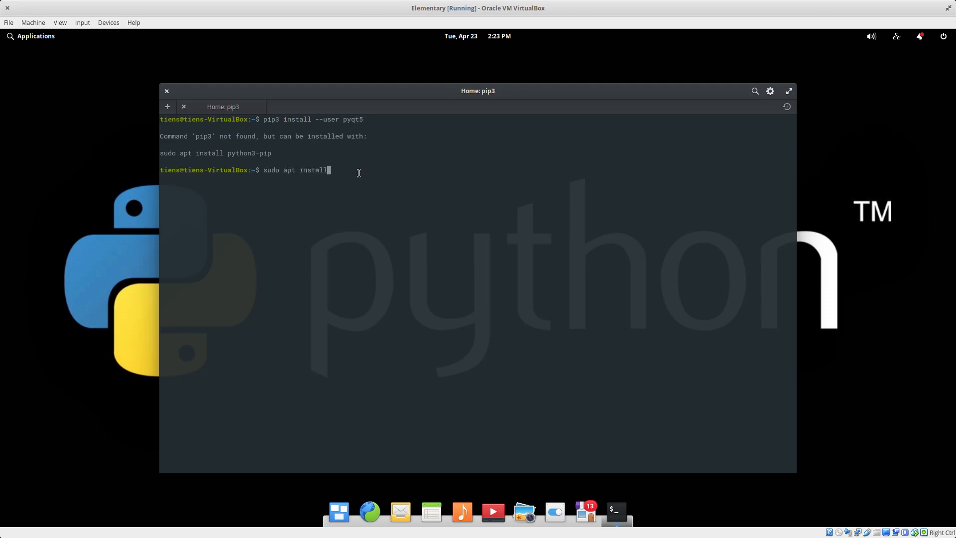
{"action": "type", "text": "python3"}
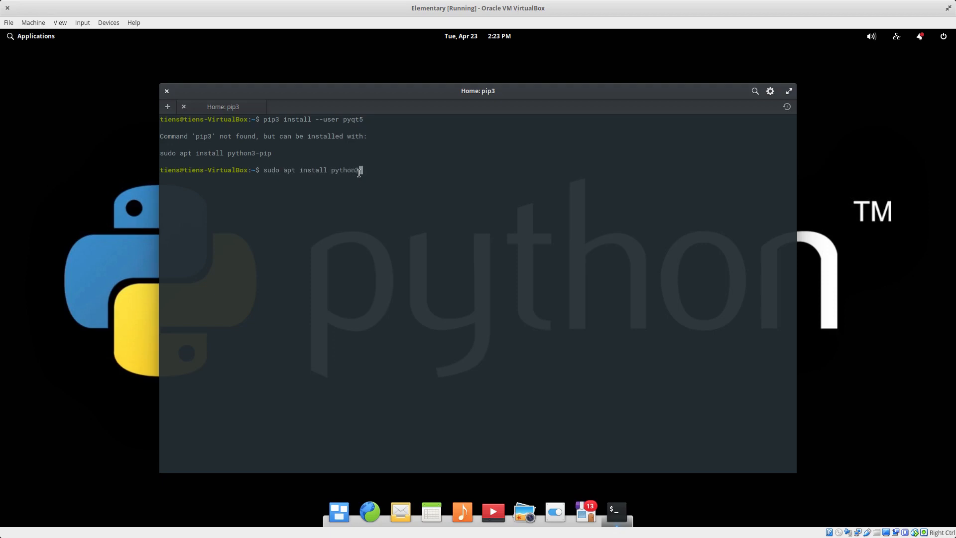
{"action": "type", "text": "-pip"}
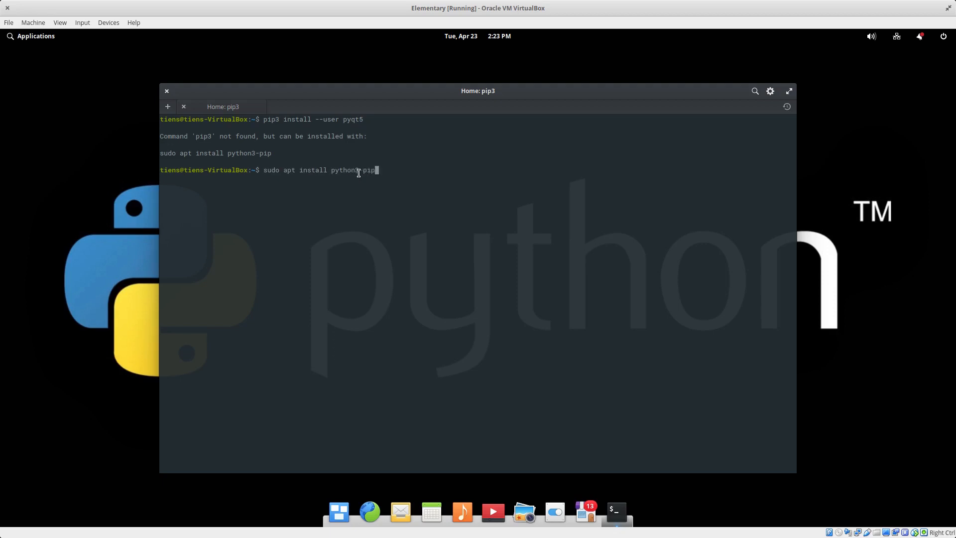
{"action": "key", "text": "Return"}
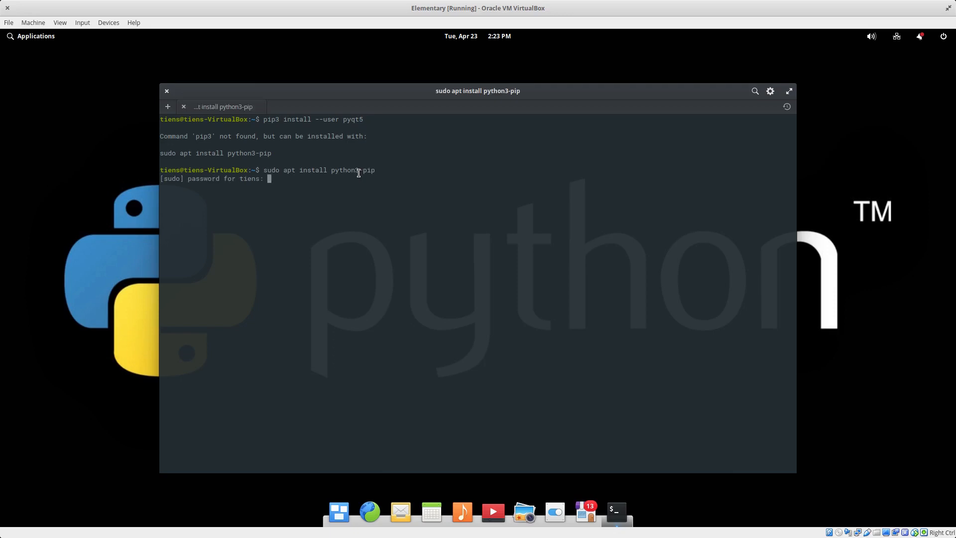
{"action": "key", "text": "Return"}
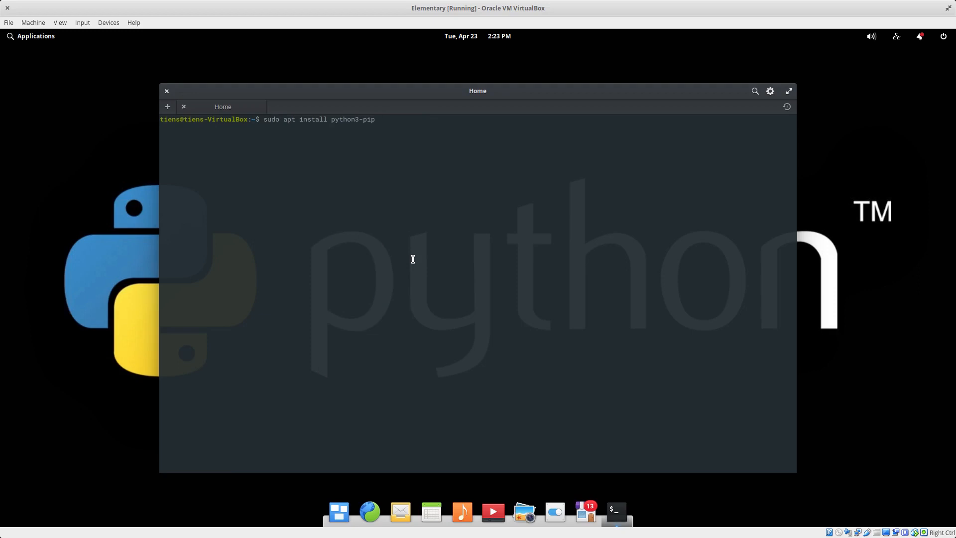
Step: Run 'pip3 install --user pyqt5' to install PyQt5 5.12.1 and PyQt5-sip 4.19.15
{"action": "type", "text": "pip3 install --user pyqt5"}
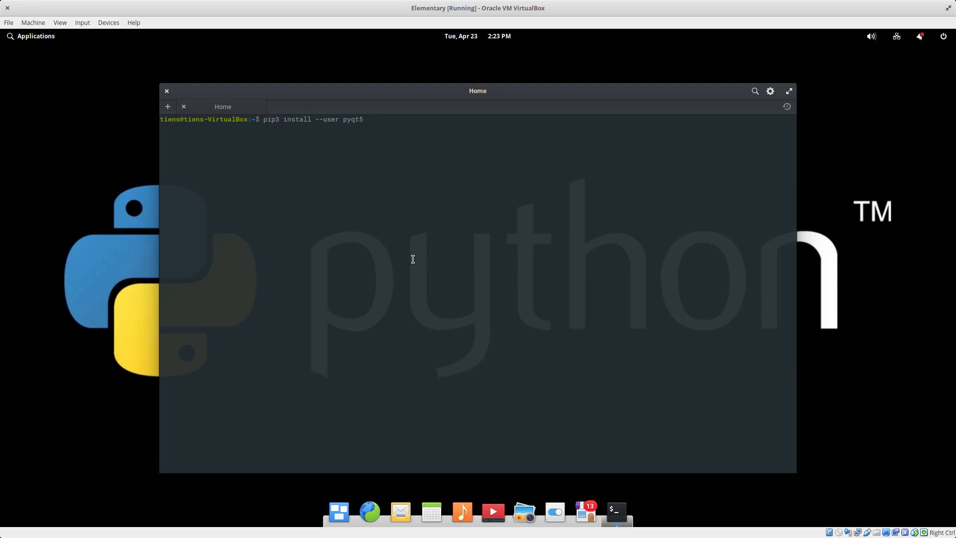
{"action": "key", "text": "Return"}
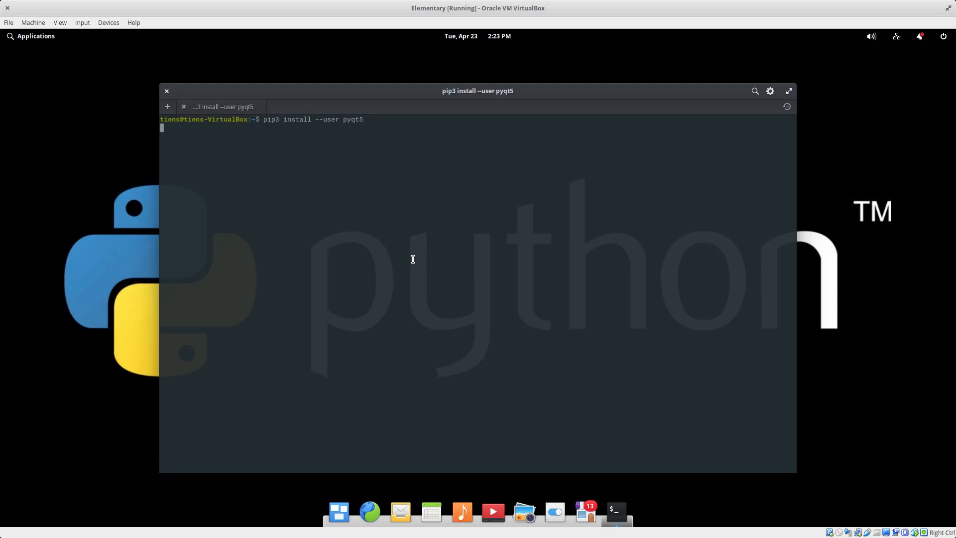
{"action": "key", "text": "Return"}
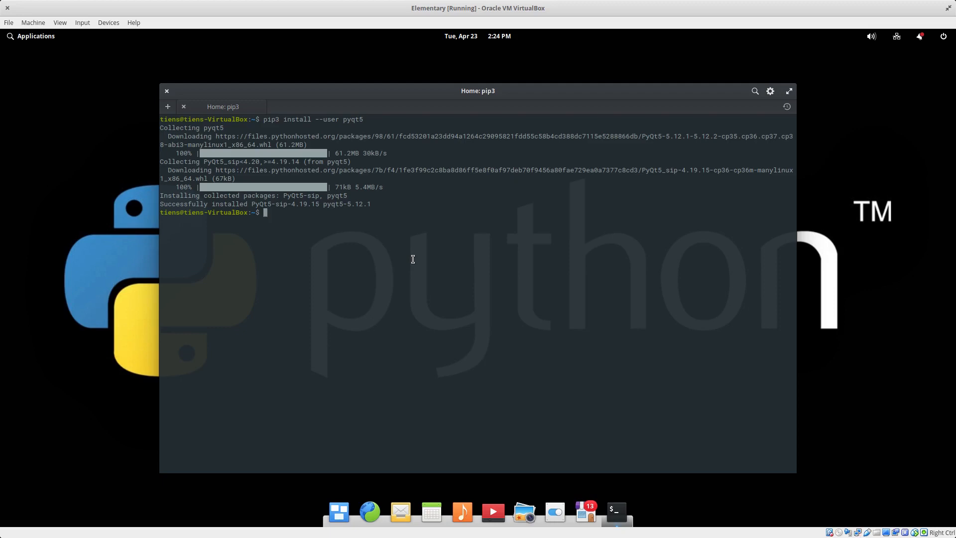
Step: Run 'sudo apt install python3-pyqt5' and confirm with y to install it and its Qt5 libraries
{"action": "type", "text": "sudo"}
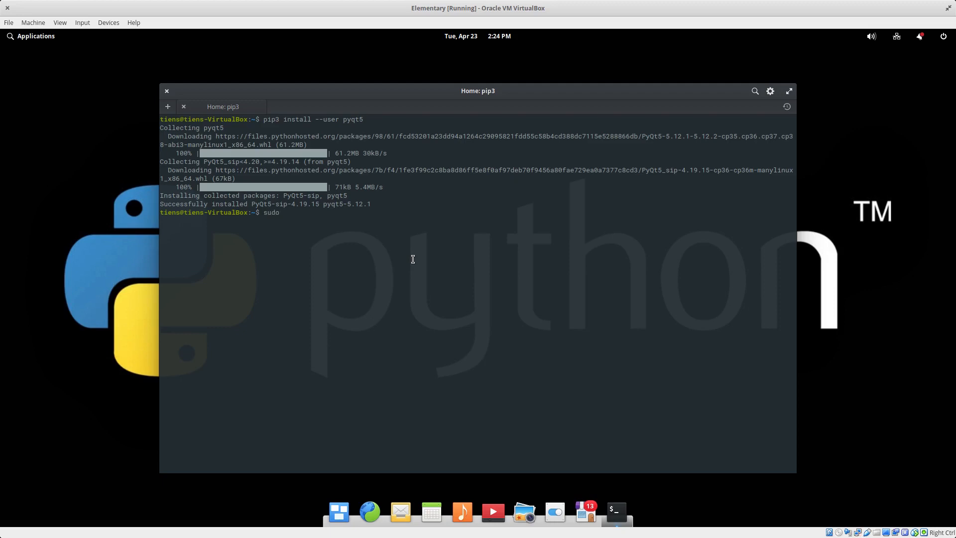
{"action": "type", "text": "apt-g"}
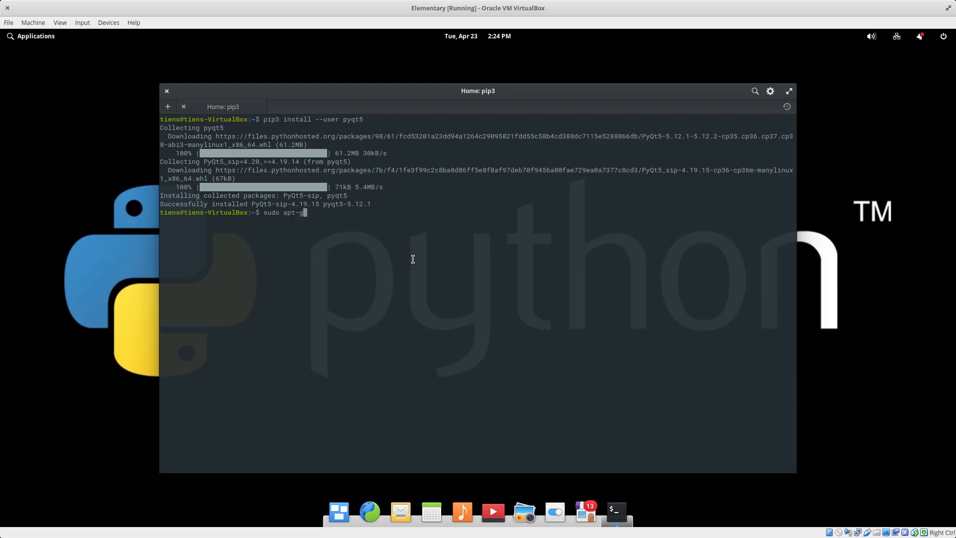
{"action": "key", "text": "BackSpace"}
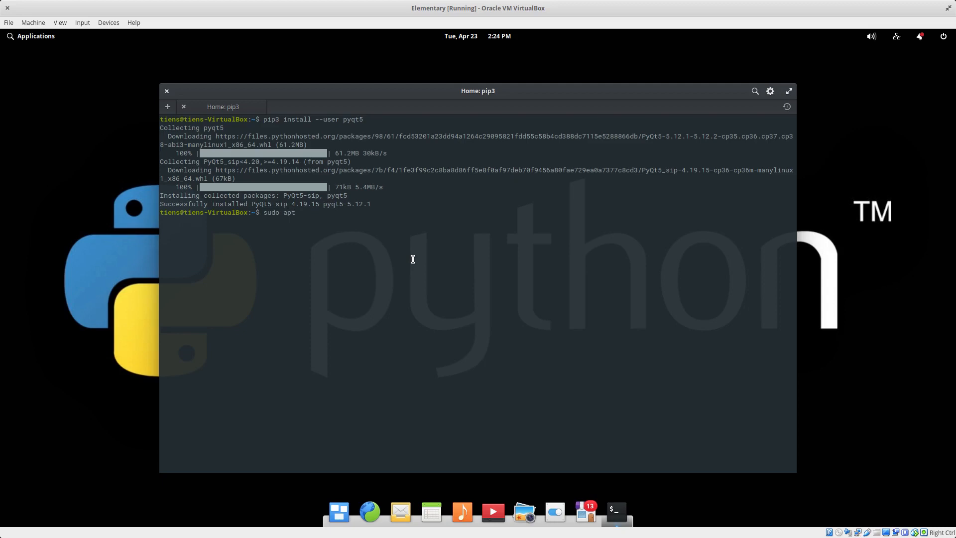
{"action": "type", "text": "install"}
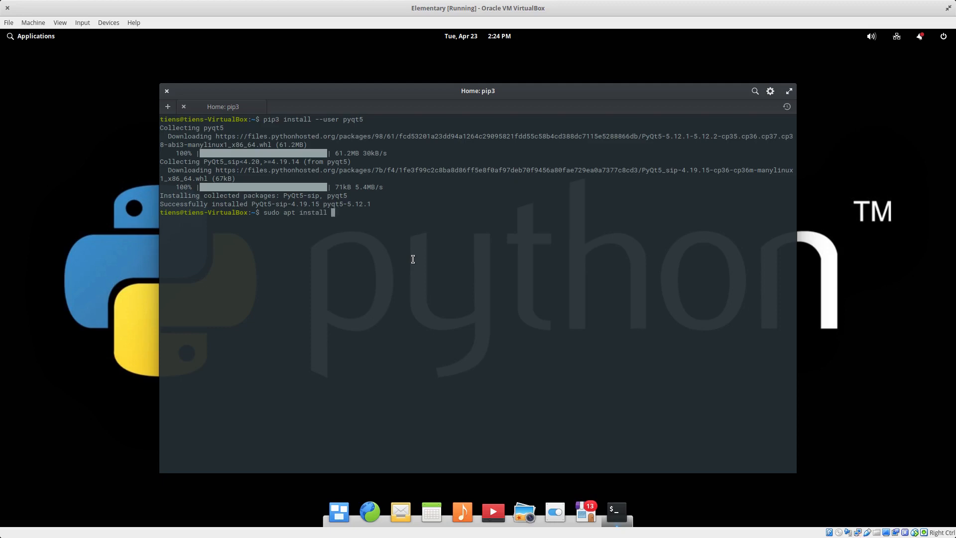
{"action": "type", "text": "python"}
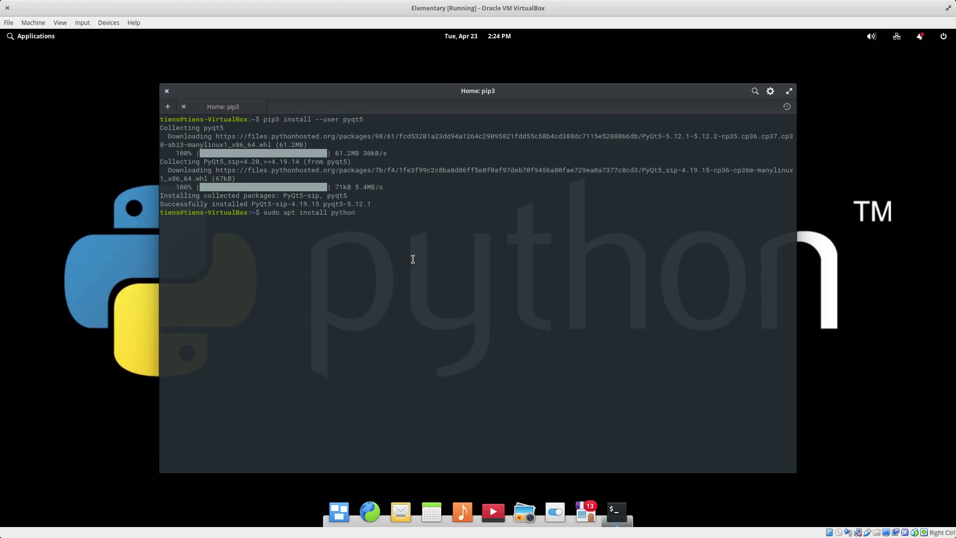
{"action": "type", "text": "3-"}
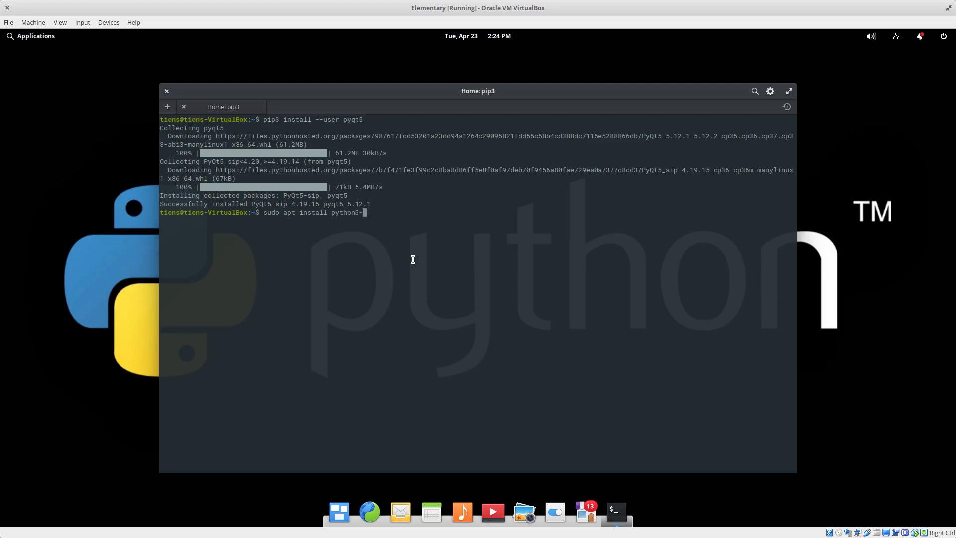
{"action": "type", "text": "pyq"}
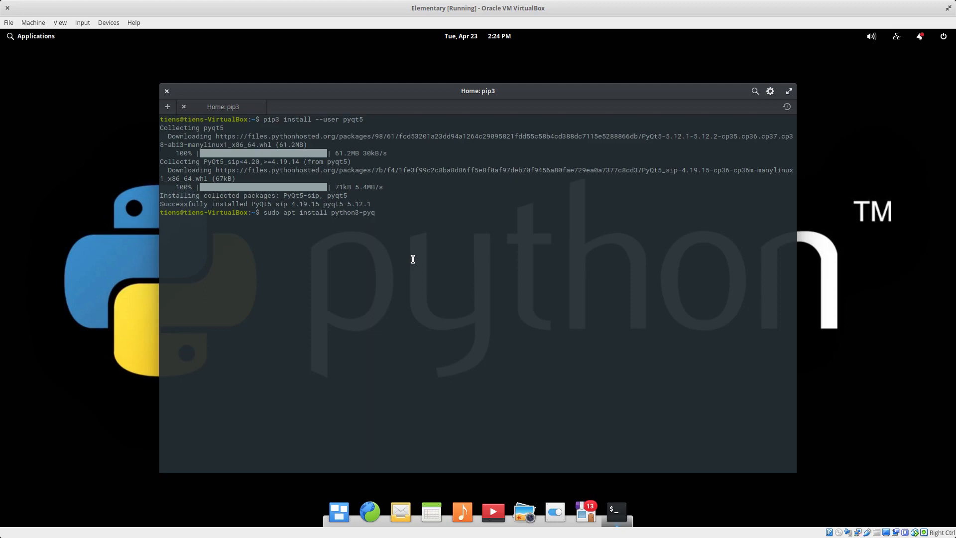
{"action": "type", "text": "t5"}
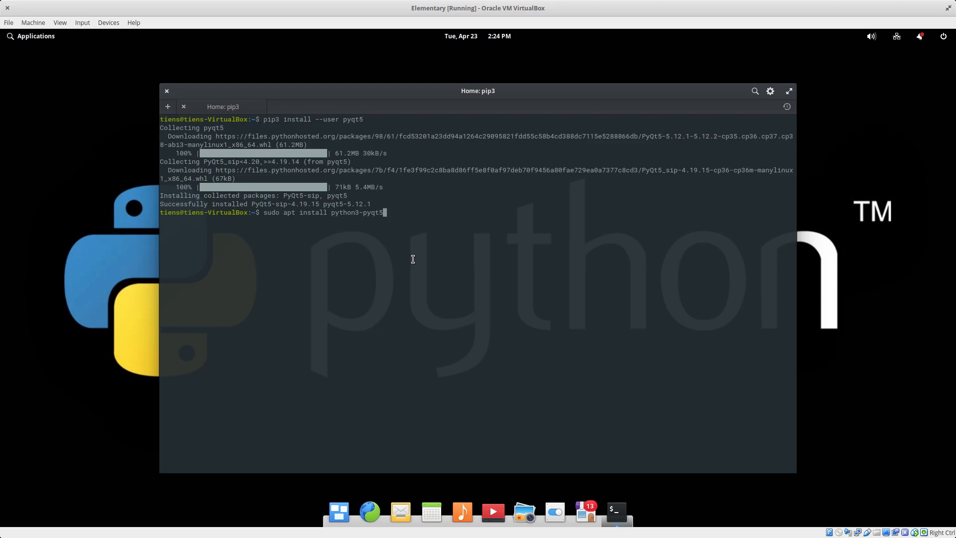
{"action": "key", "text": "Return"}
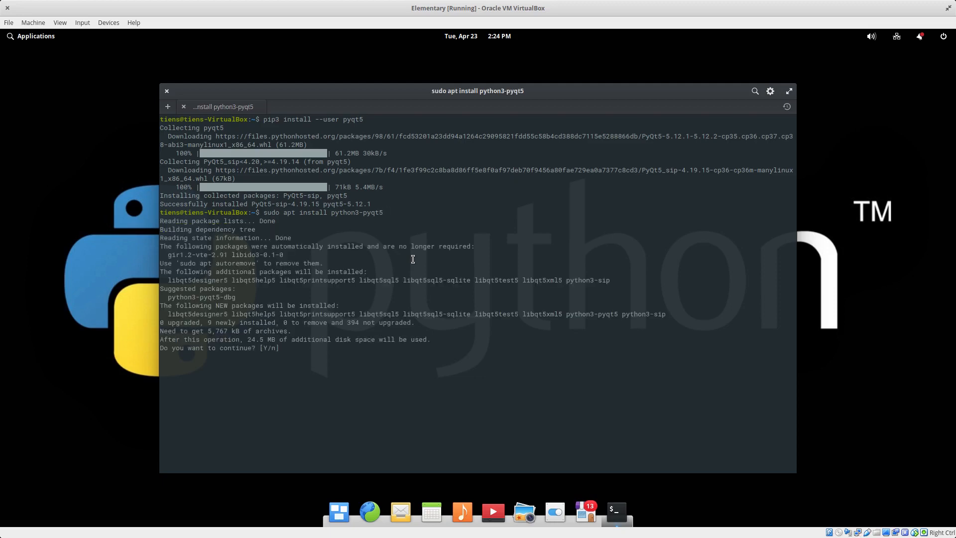
{"action": "type", "text": "y"}
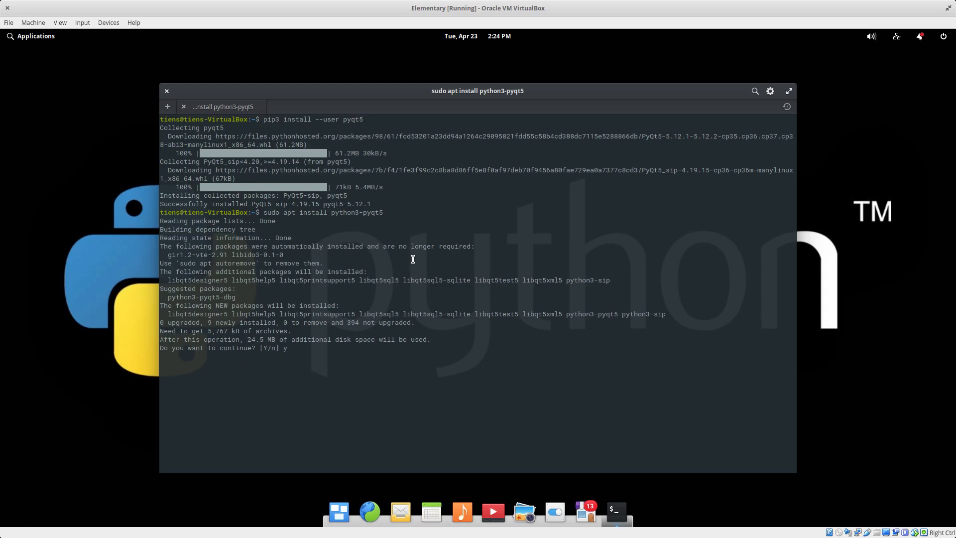
{"action": "key", "text": "Return"}
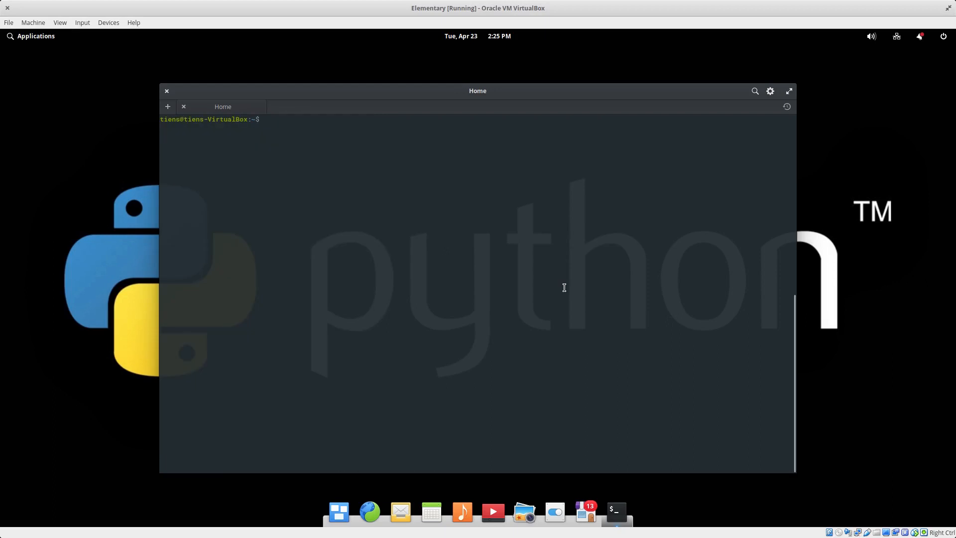
Step: Run 'sudo apt install pyqt5-dev-tools' to install version 5.10.1
{"action": "key", "text": "Return"}
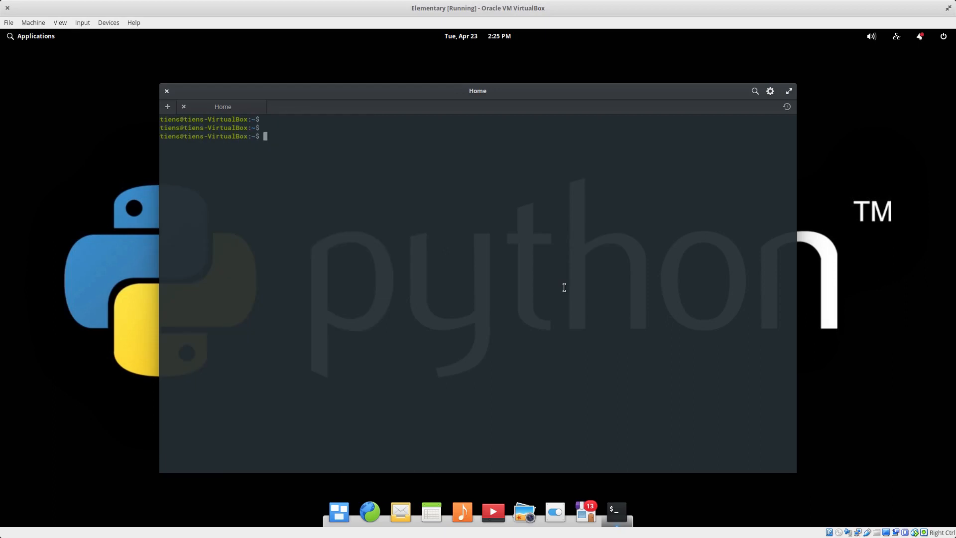
{"action": "type", "text": "sudo"}
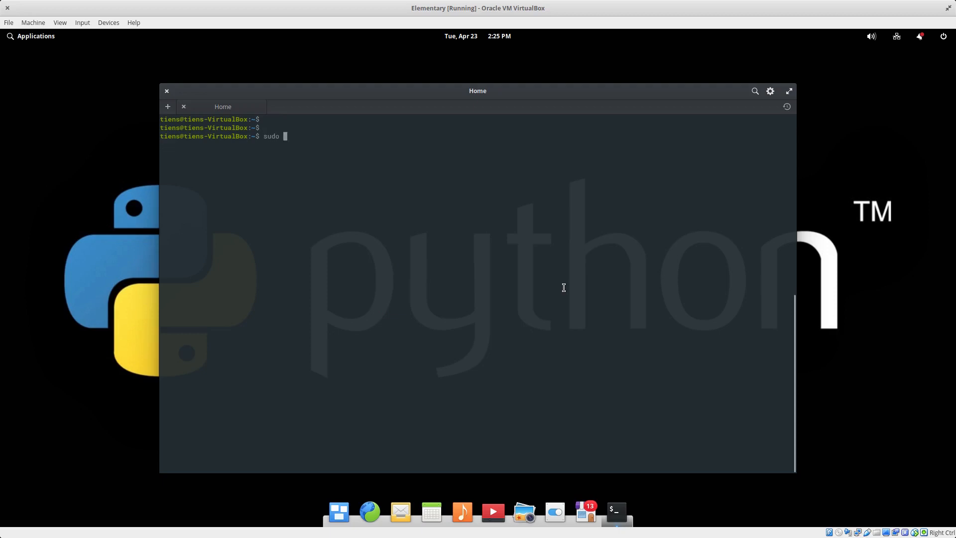
{"action": "type", "text": "apt insta"}
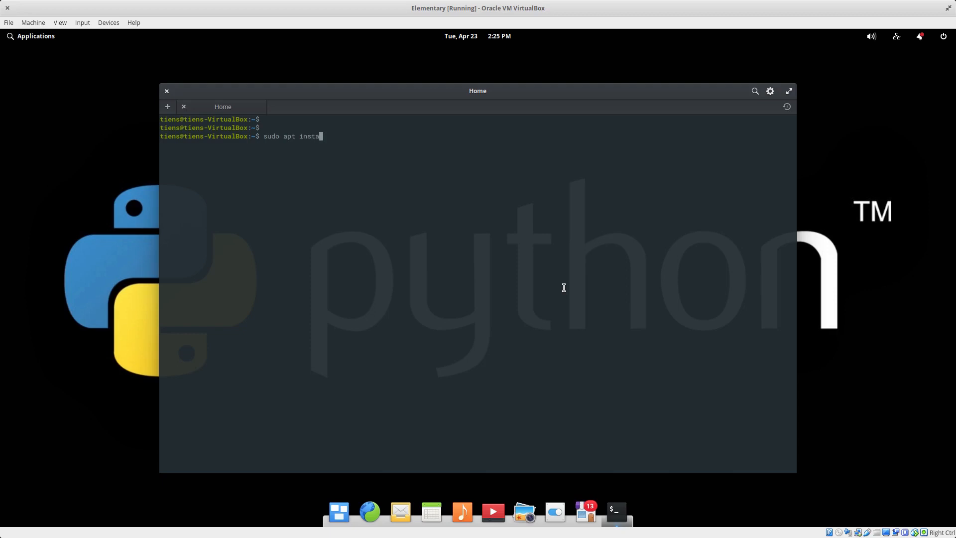
{"action": "type", "text": "ll"}
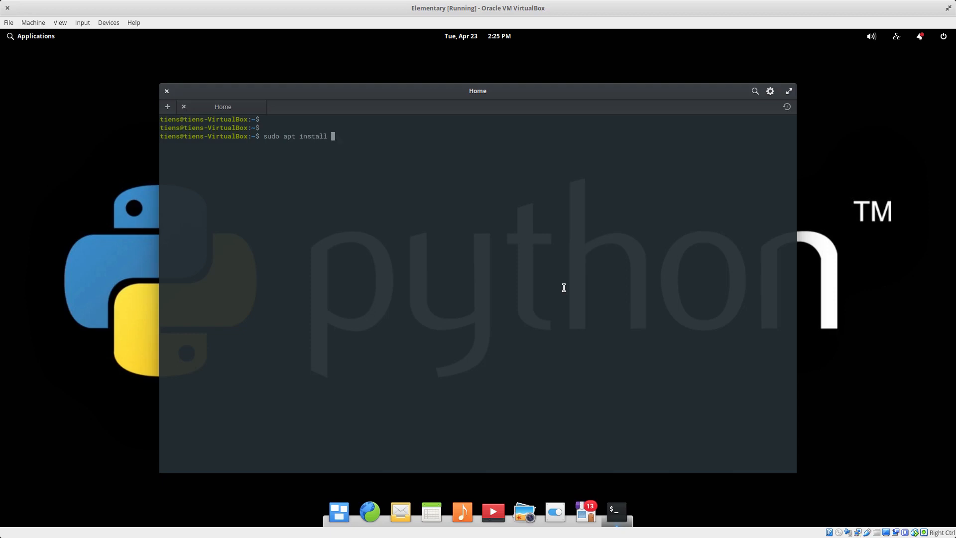
{"action": "type", "text": "pyqt"}
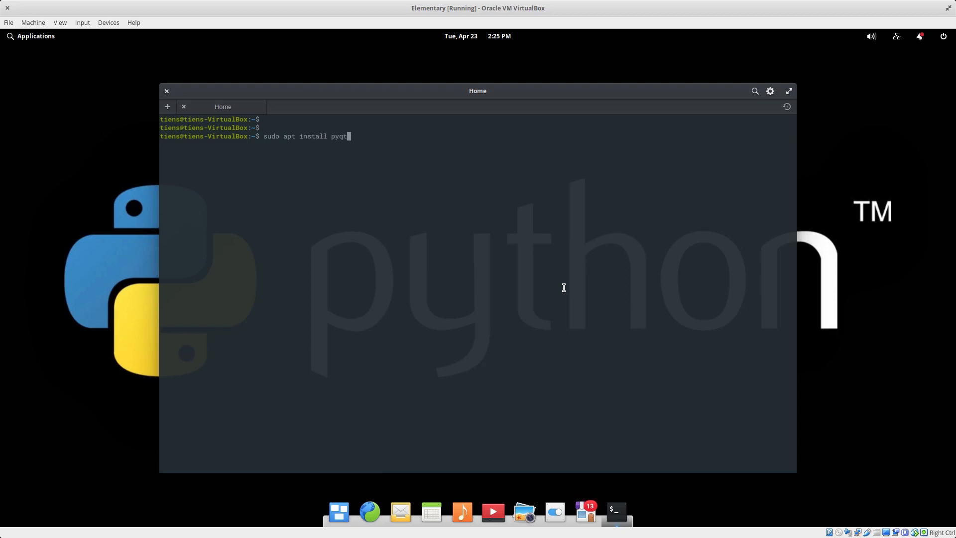
{"action": "type", "text": "5-"}
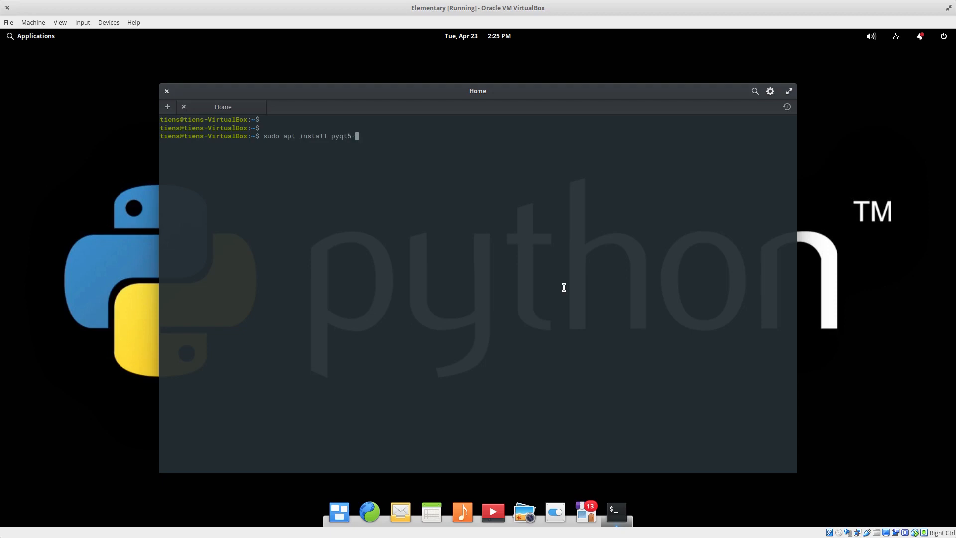
{"action": "type", "text": "dev-tools"}
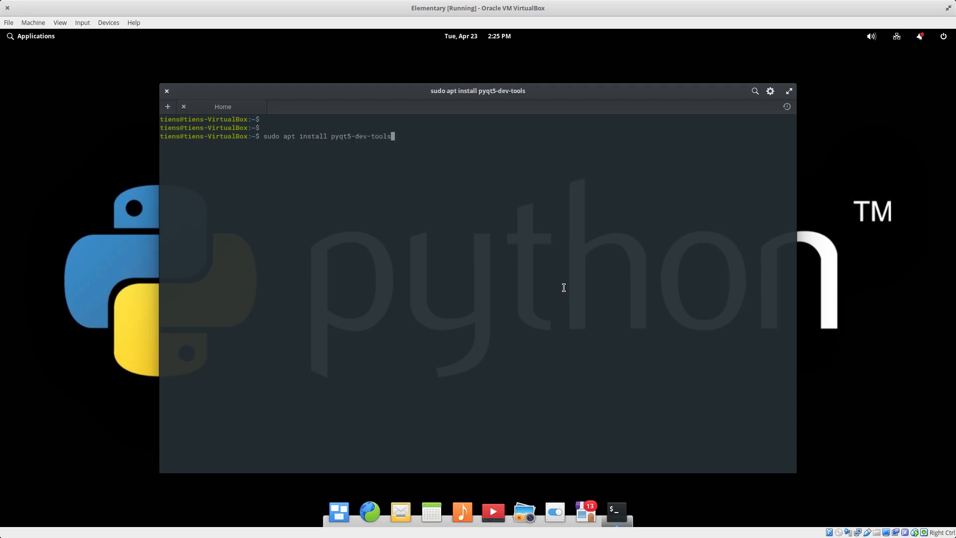
{"action": "key", "text": "Return"}
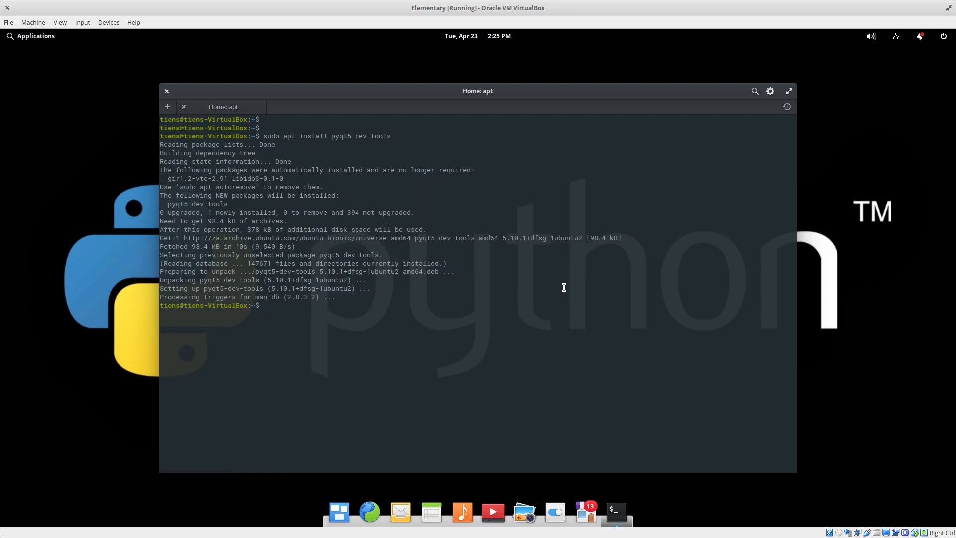
Step: Run 'sudo apt install qttools5-dev-tools' and confirm with y to install it with Qt designer components
{"action": "type", "text": "sudo apt"}
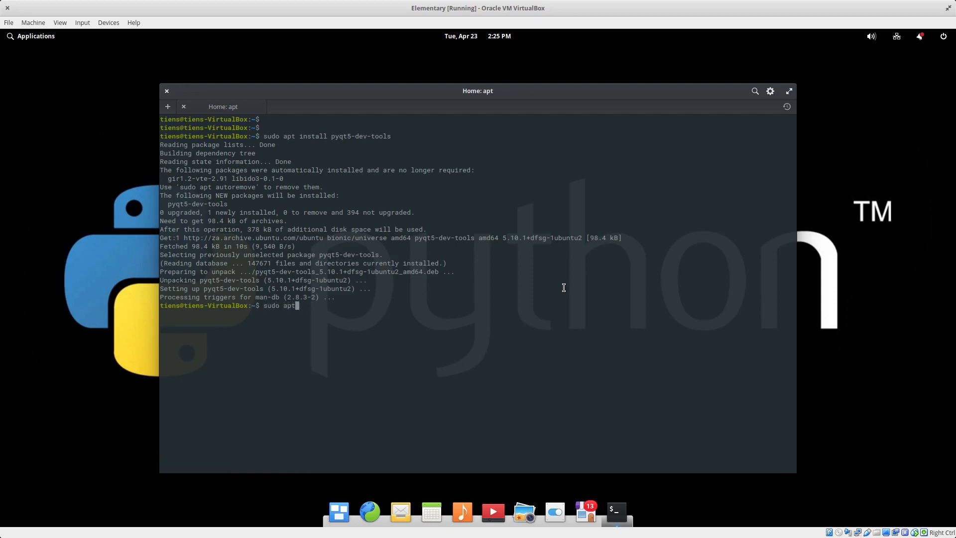
{"action": "type", "text": "install q"}
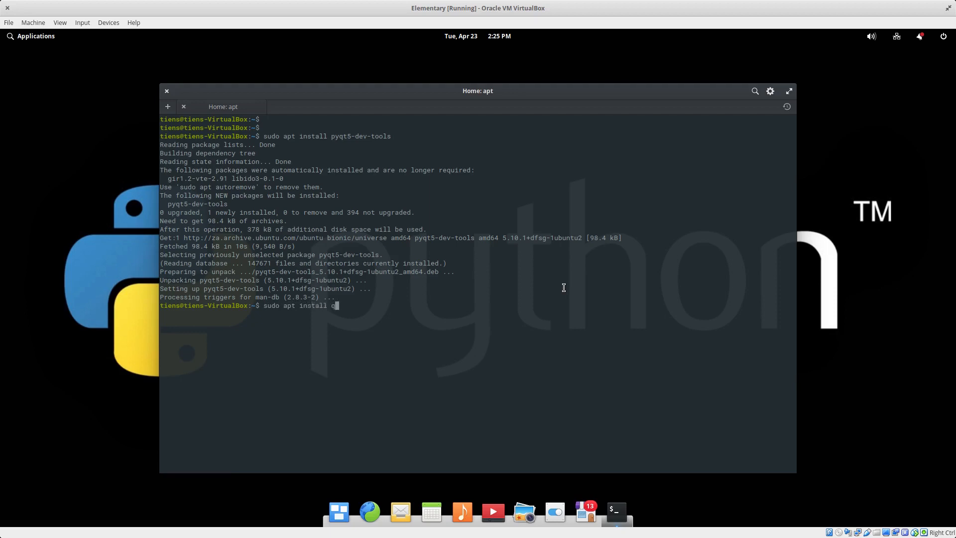
{"action": "type", "text": "ttools"}
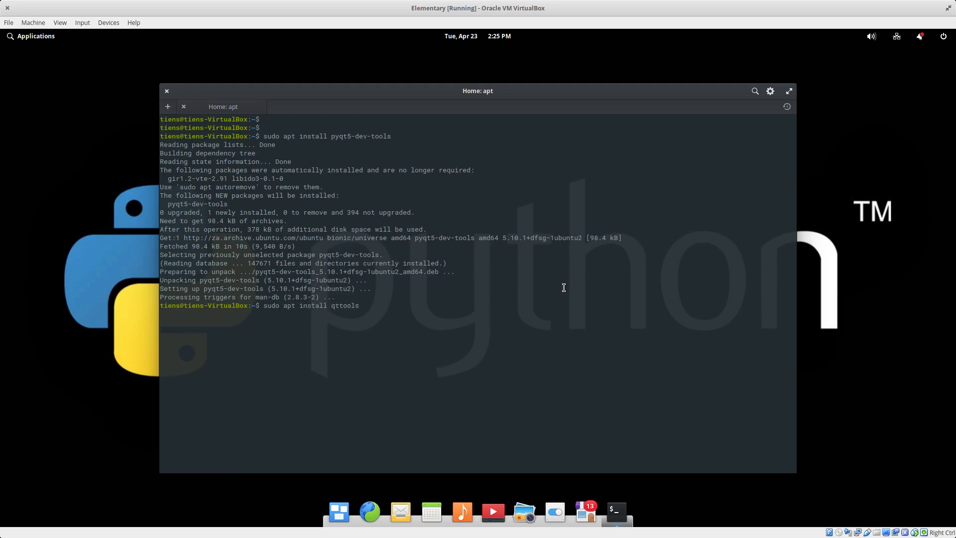
{"action": "type", "text": "5-dev-tool"}
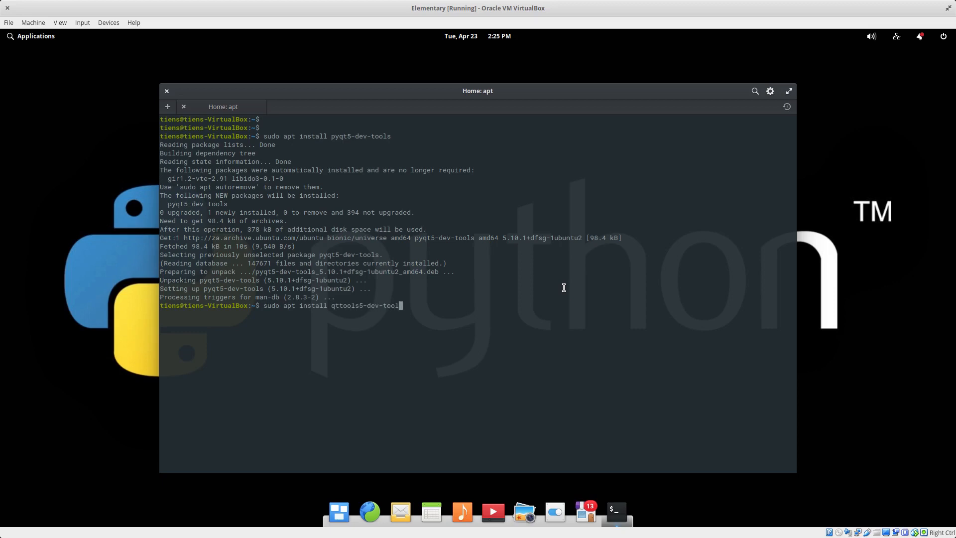
{"action": "key", "text": "Return"}
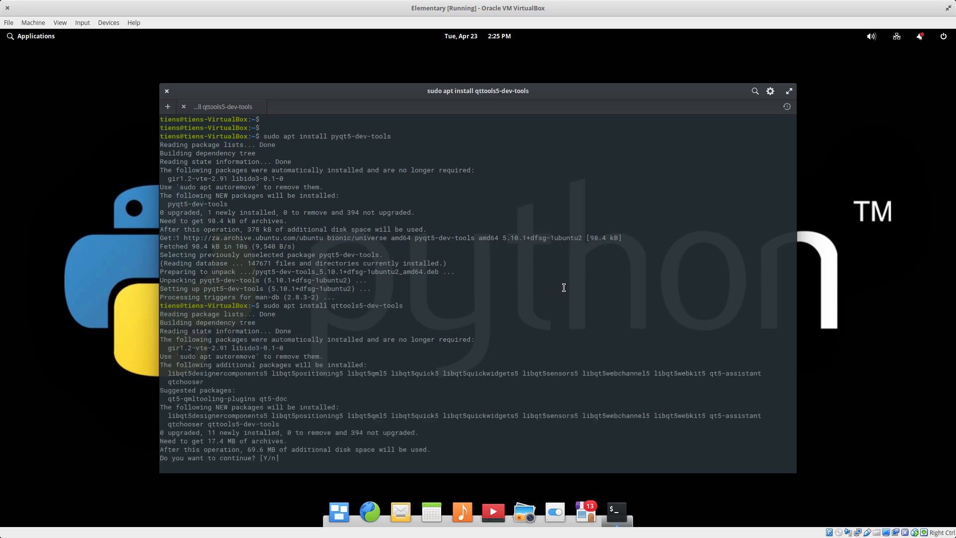
{"action": "type", "text": "y"}
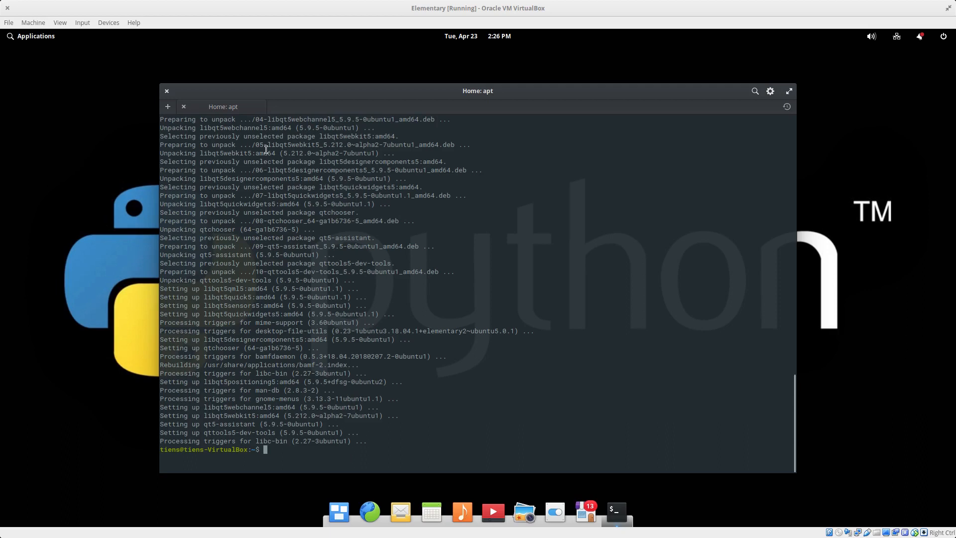
Step: Close Terminal and show the Applications menu listing Qt 5 Designer
{"action": "left_click", "coordinate": [166, 91]}
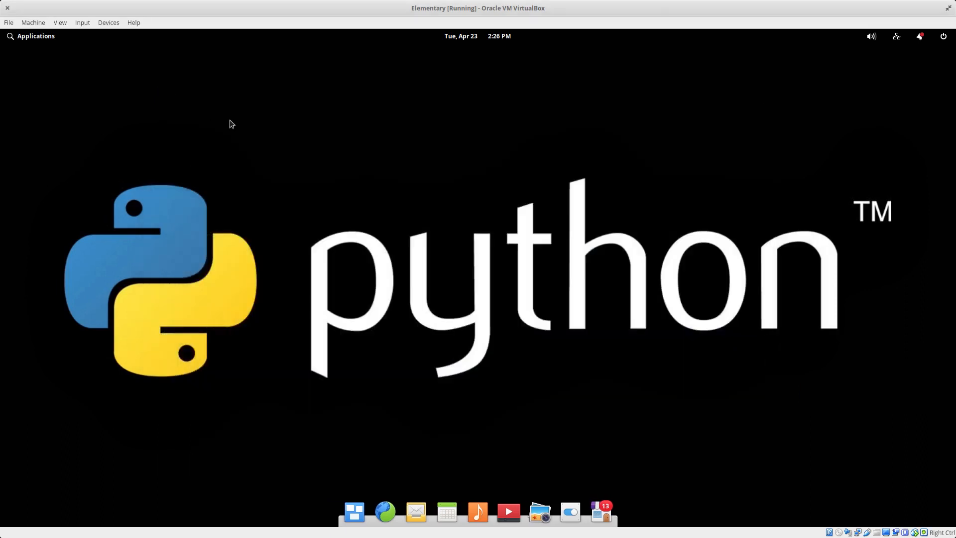
{"action": "mouse_move", "coordinate": [36, 36]}
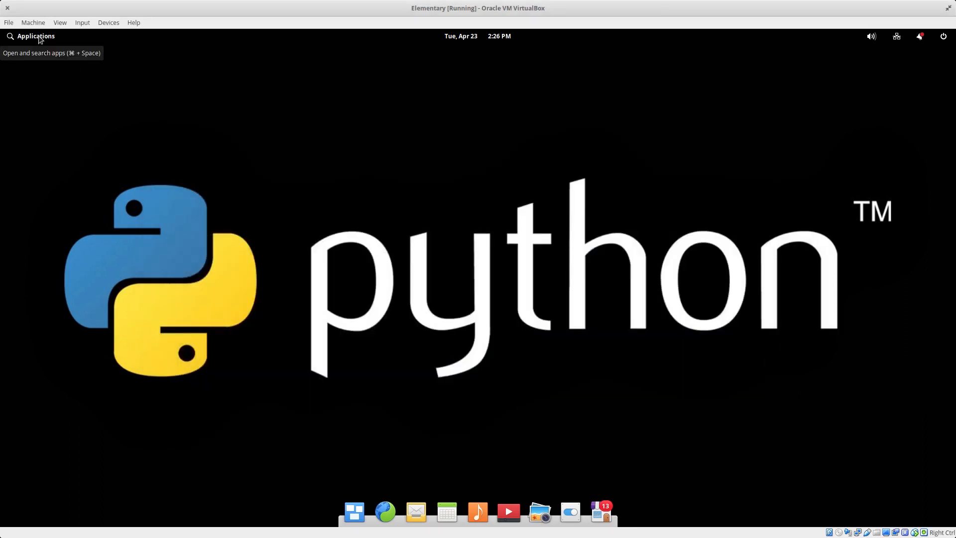
{"action": "left_click", "coordinate": [32, 36]}
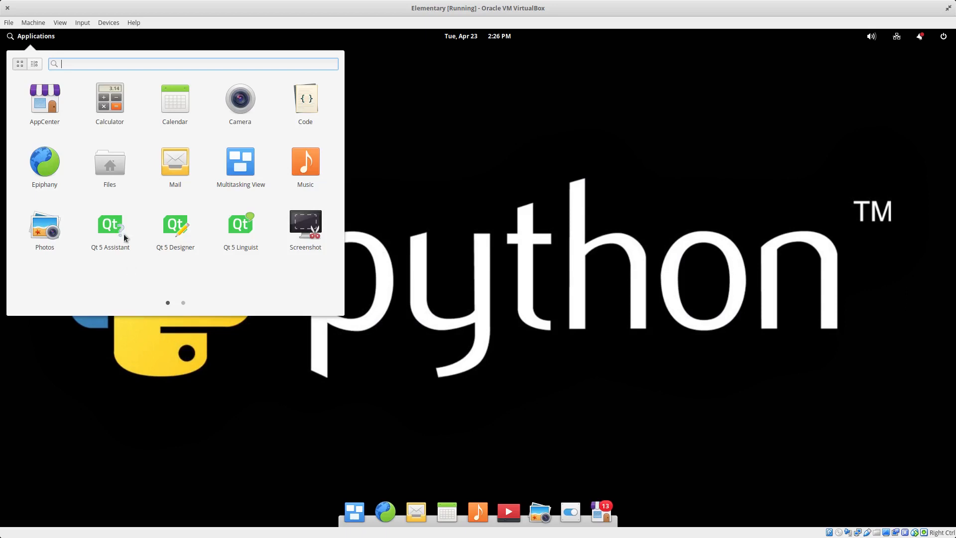
{"action": "mouse_move", "coordinate": [257, 248]}
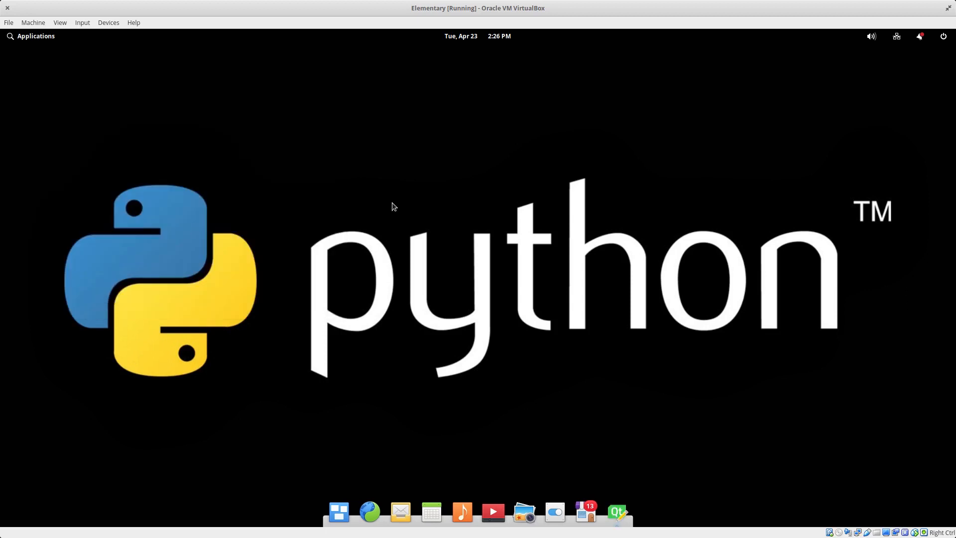
Step: Create a Dialog with Buttons Bottom form and place a checkbox near its top-left corner
{"action": "left_click", "coordinate": [617, 511]}
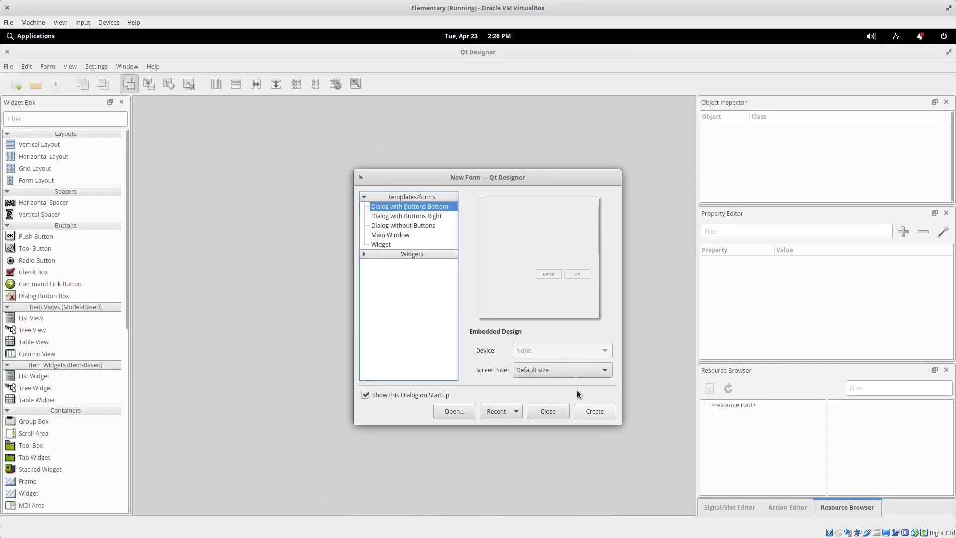
{"action": "left_click", "coordinate": [593, 411]}
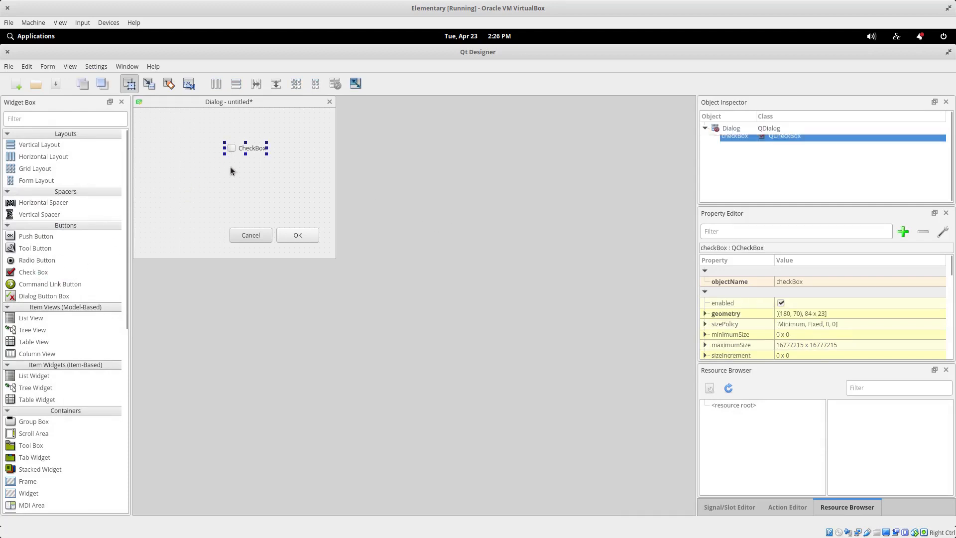
{"action": "left_click_drag", "start_coordinate": [244, 147], "coordinate": [156, 137]}
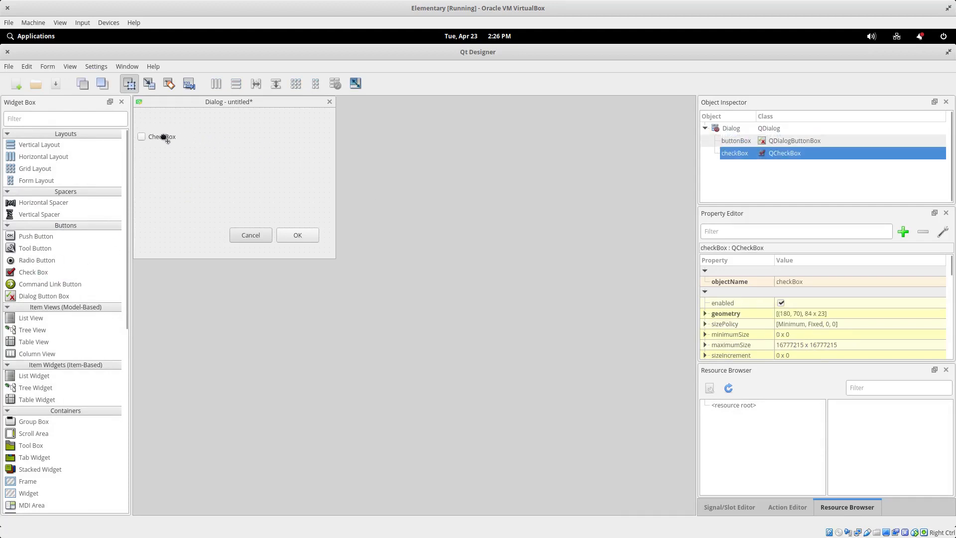
{"action": "left_click_drag", "start_coordinate": [161, 136], "coordinate": [152, 132]}
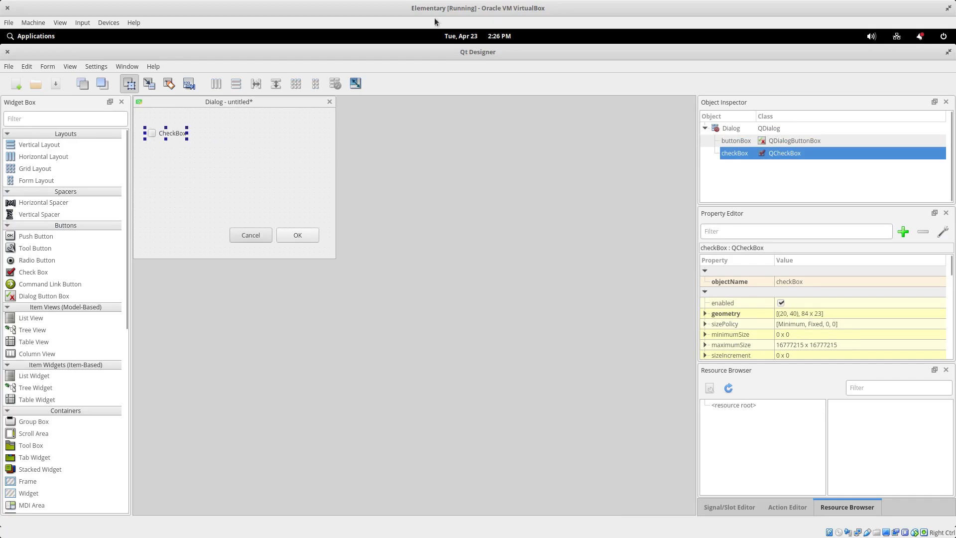
{"action": "mouse_move", "coordinate": [276, 260]}
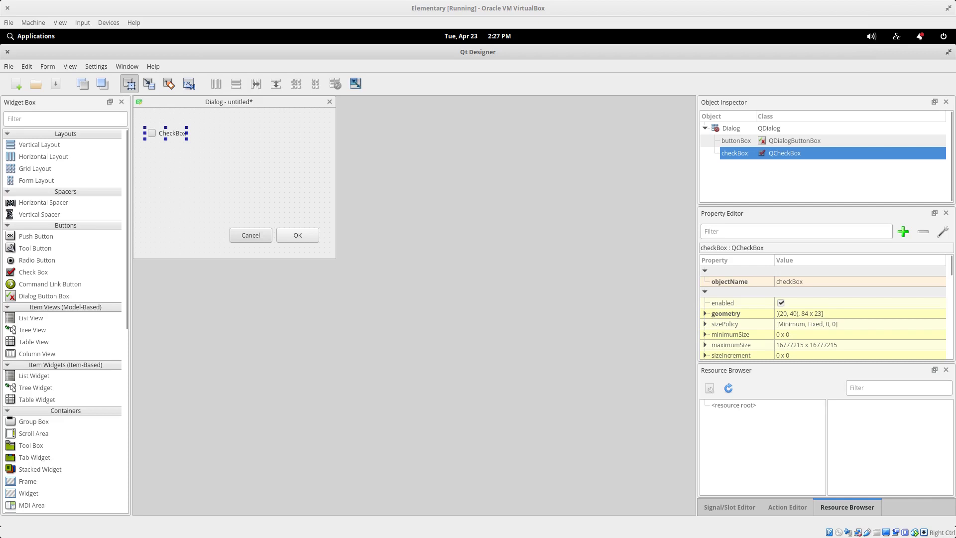
{"action": "mouse_move", "coordinate": [419, 272]}
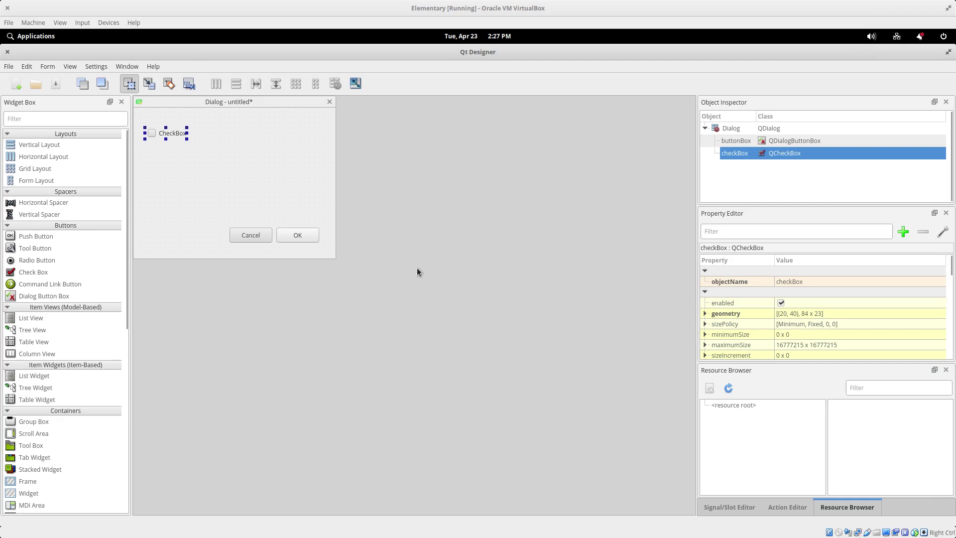